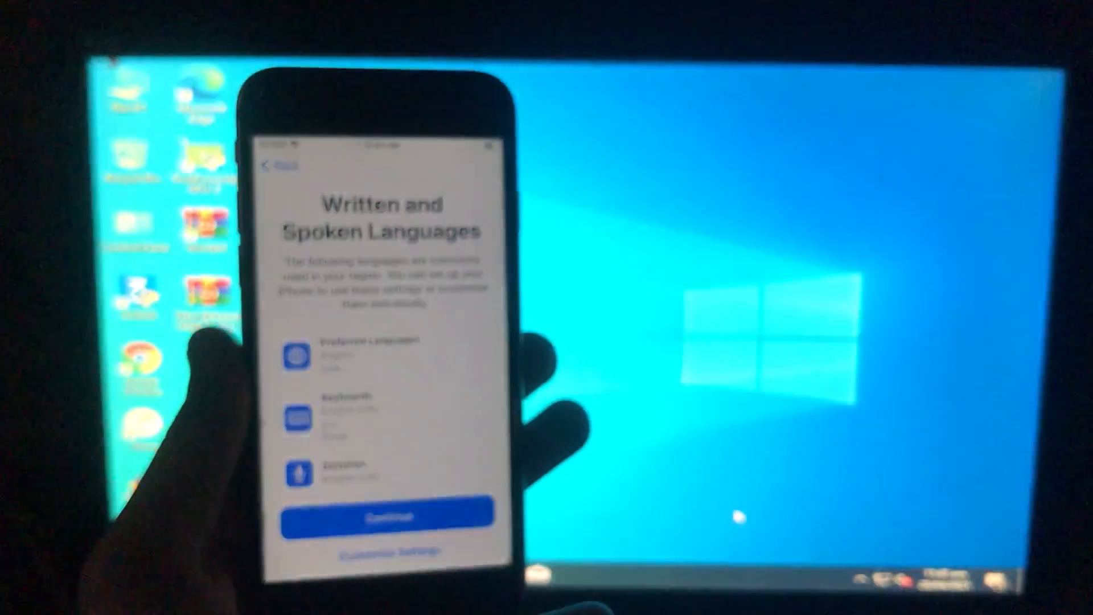
Step: Enable untested iOS versions in checkra1n options and start the jailbreak on the iPhone 6s
click(142, 563)
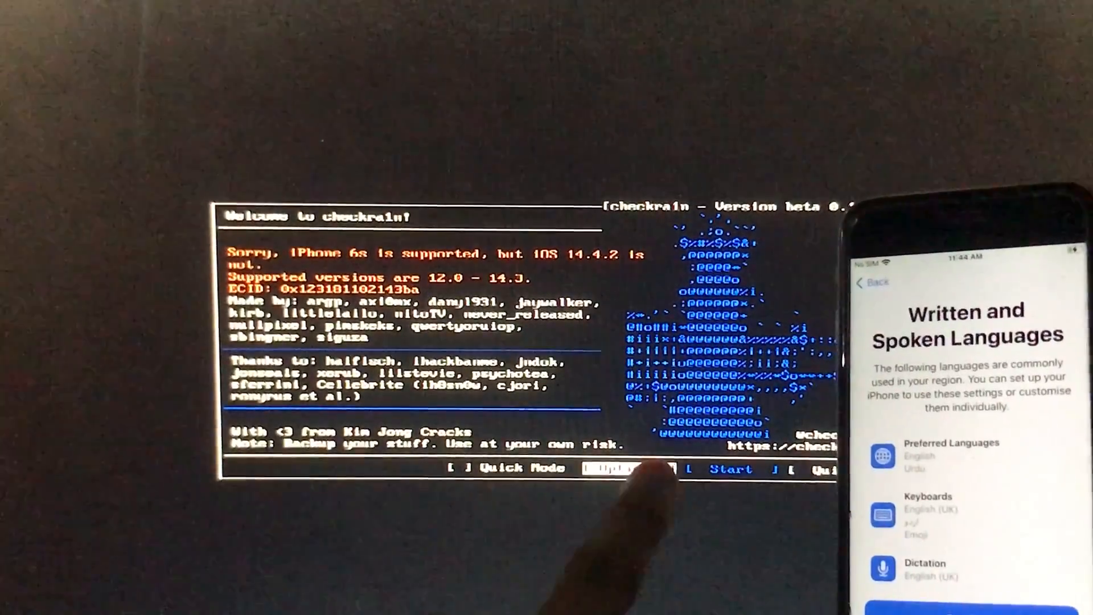
click(623, 468)
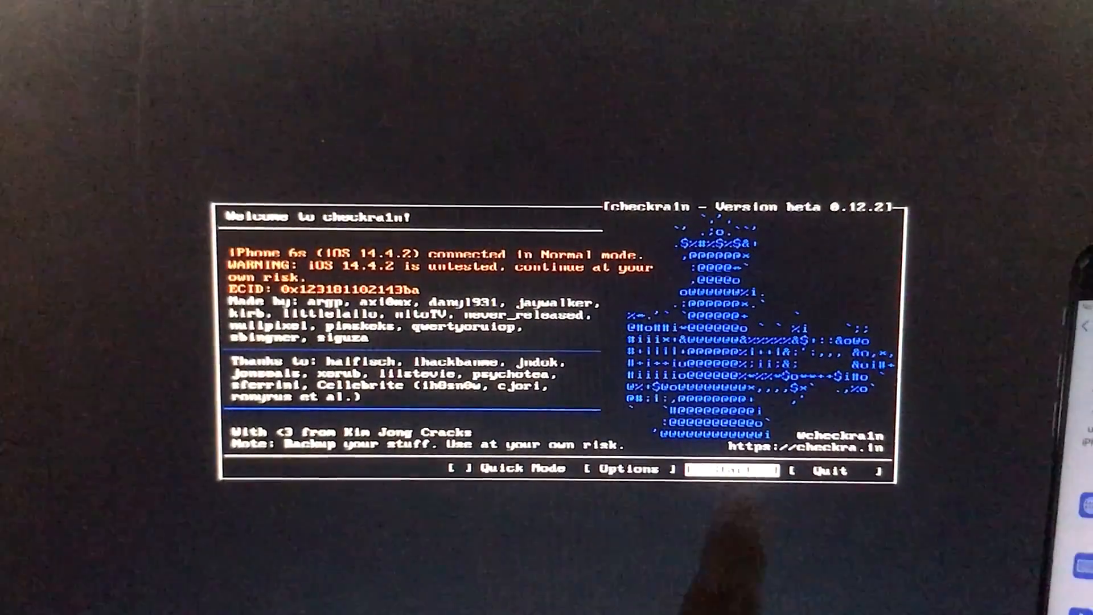
click(725, 468)
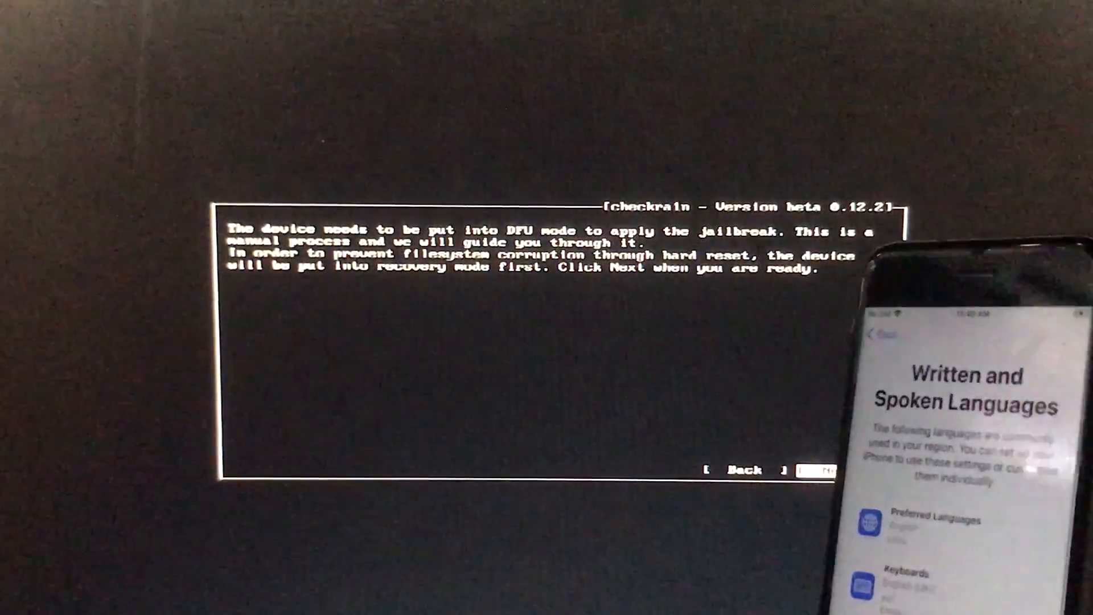
click(829, 468)
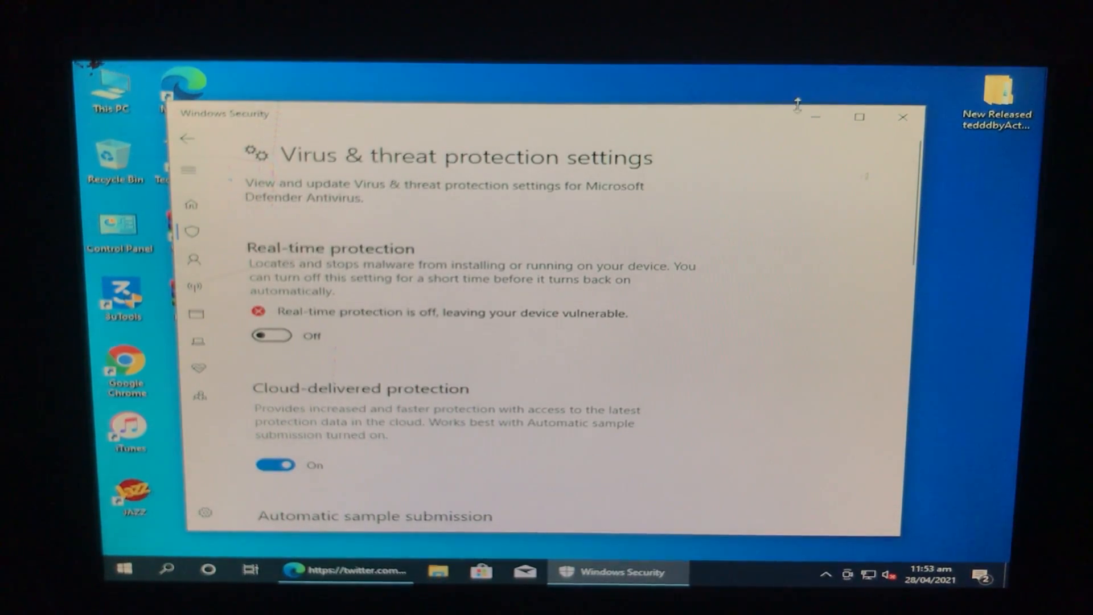
Step: Close Windows Security, rename the F3arWin archive to F3ar, and extract it to F3ar\
click(902, 116)
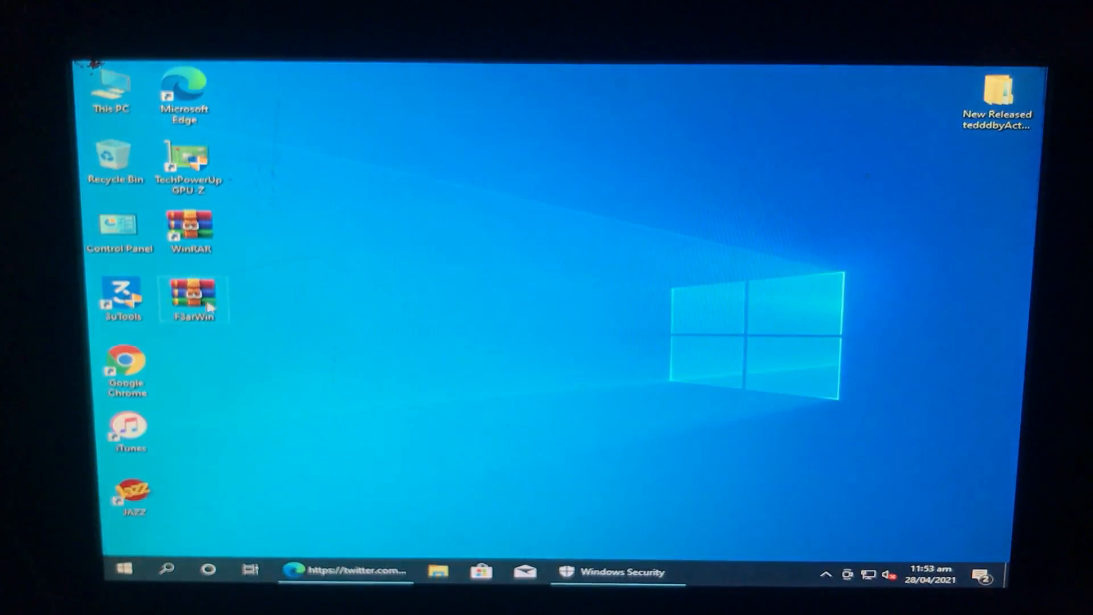
right_click(193, 298)
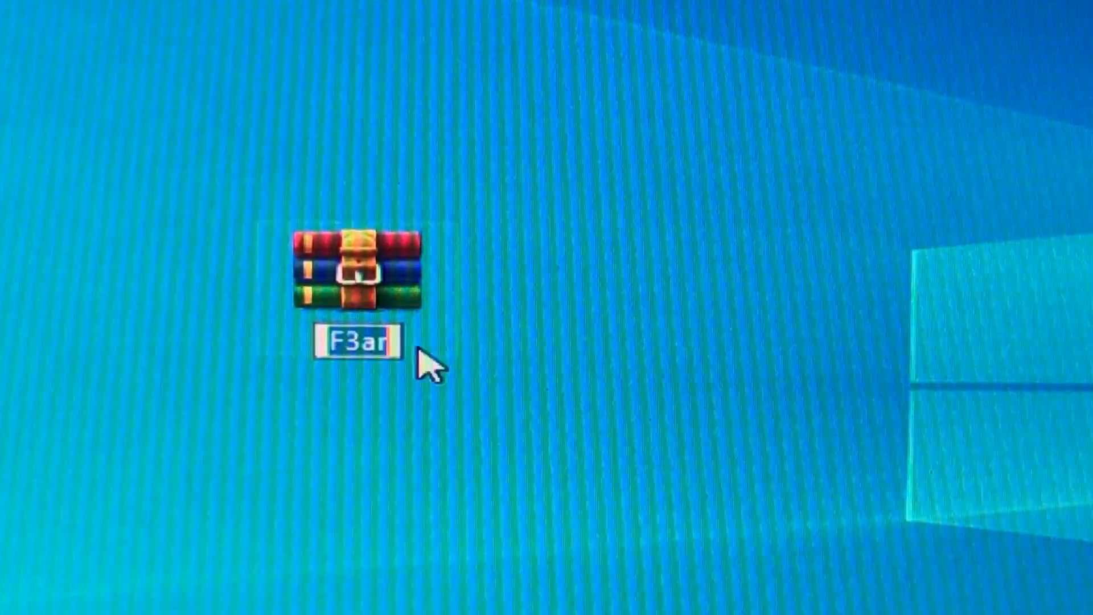
right_click(355, 265)
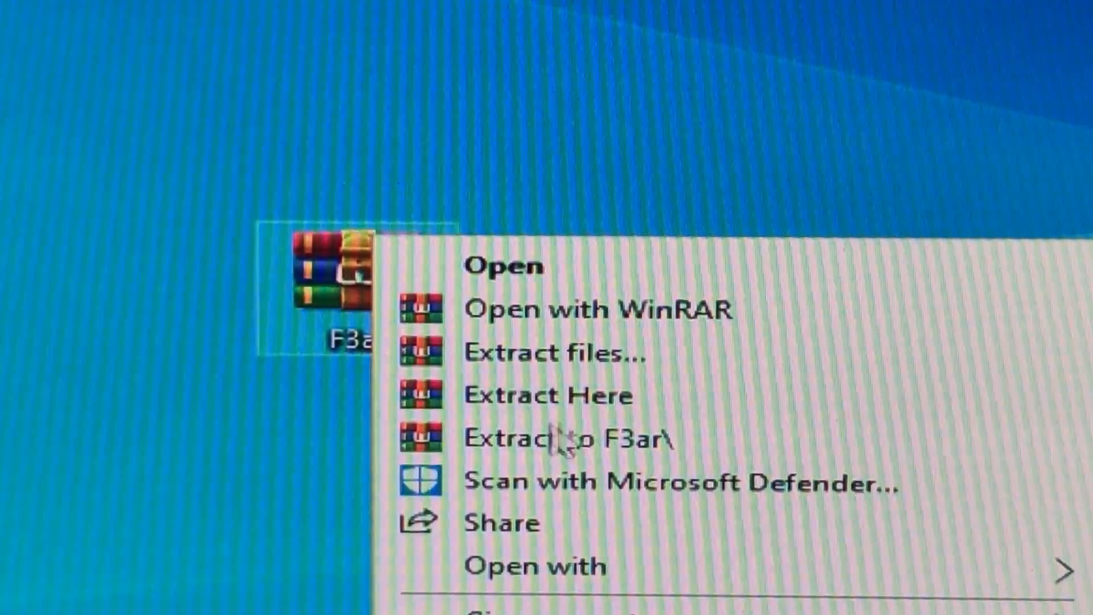
click(565, 439)
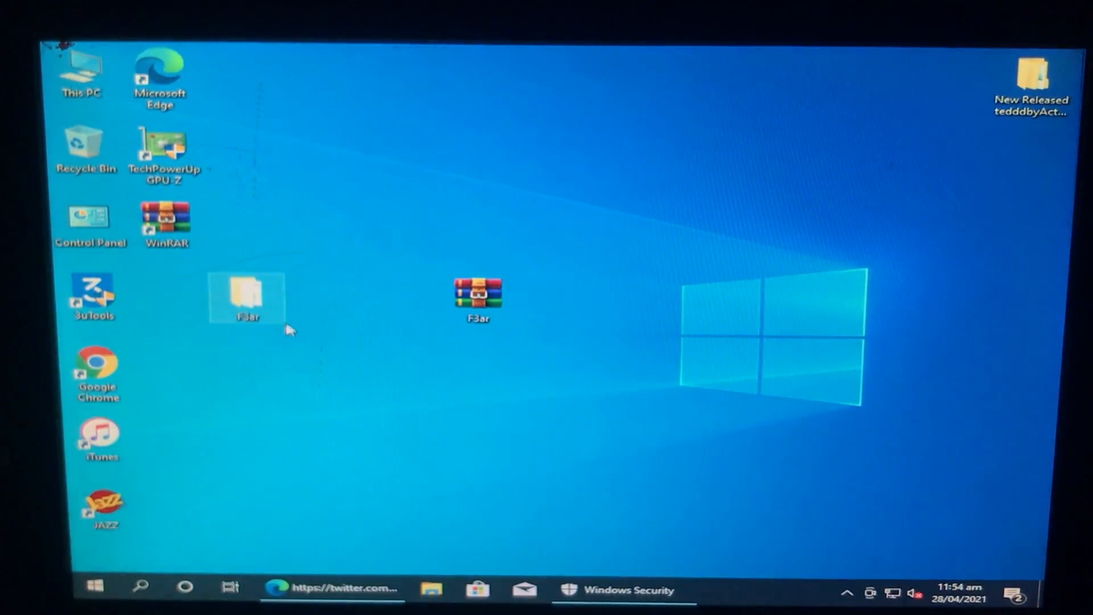
Step: Copy the F3ar folder and paste it into Local Disk (C:)
right_click(246, 295)
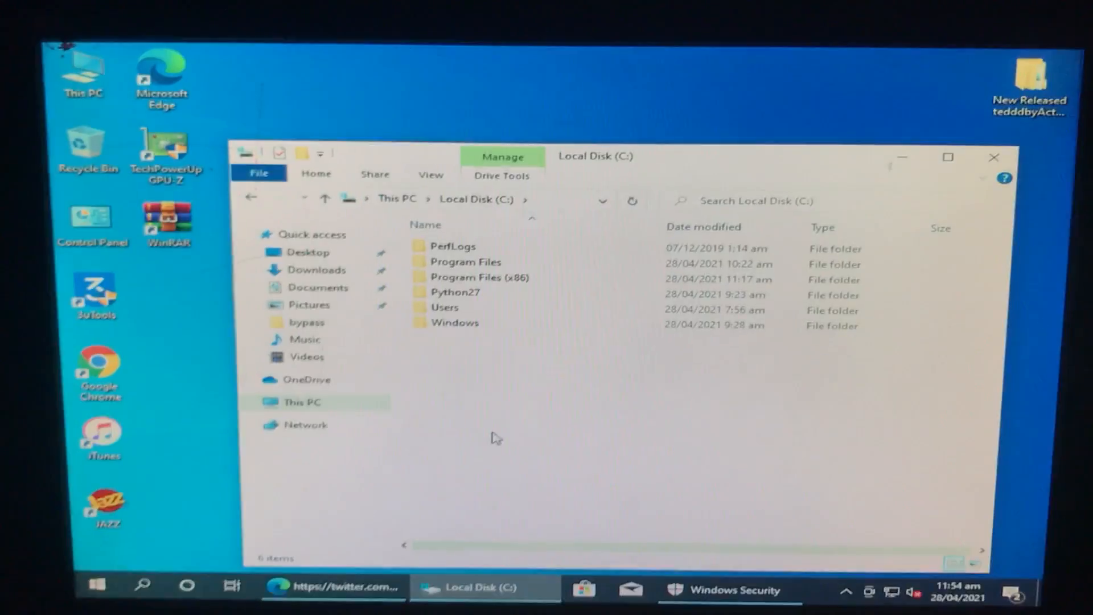
right_click(494, 437)
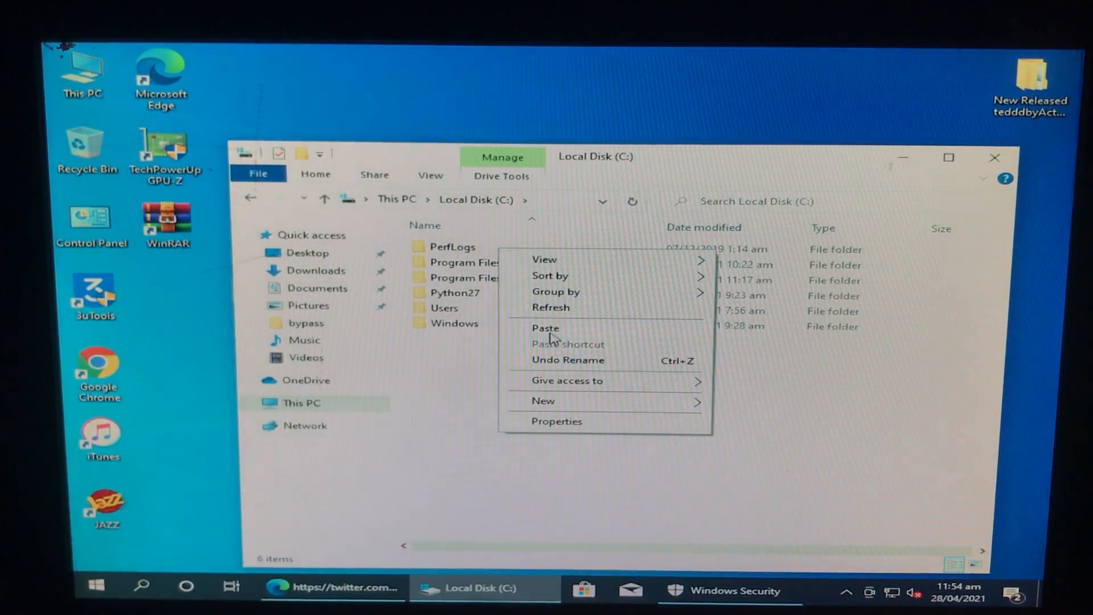
click(546, 329)
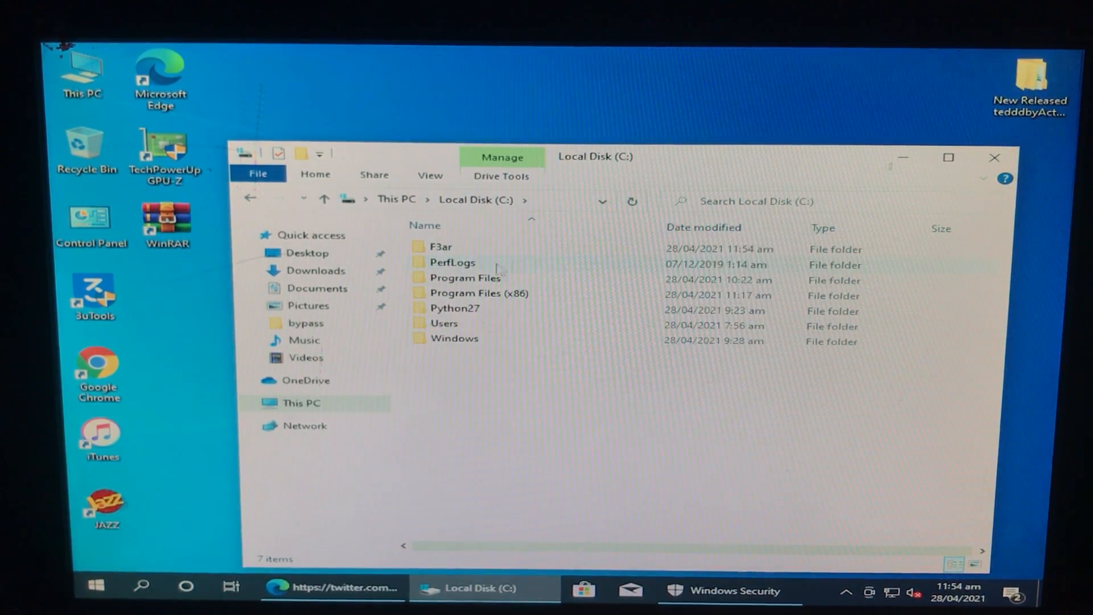
Step: Open the F3ar folder and run the F3arRa1n-Start script
double_click(440, 246)
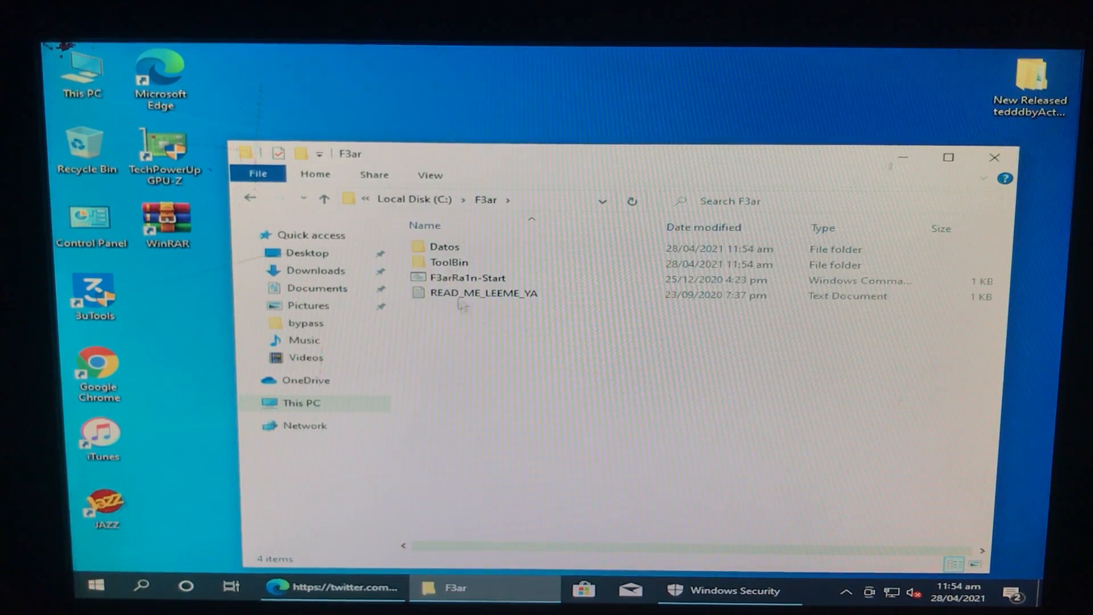
click(467, 278)
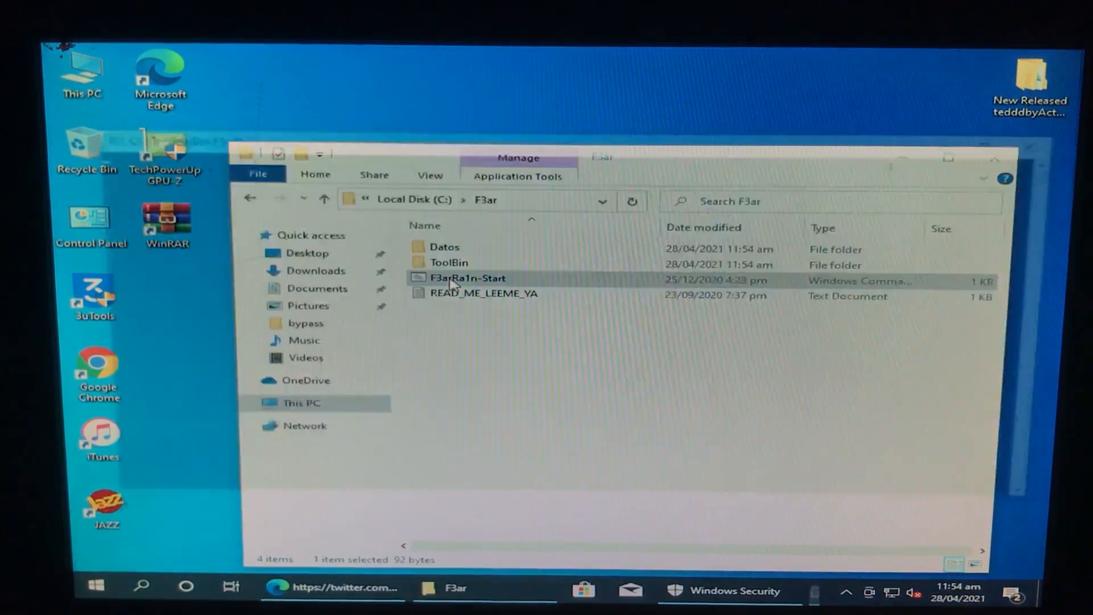
double_click(465, 278)
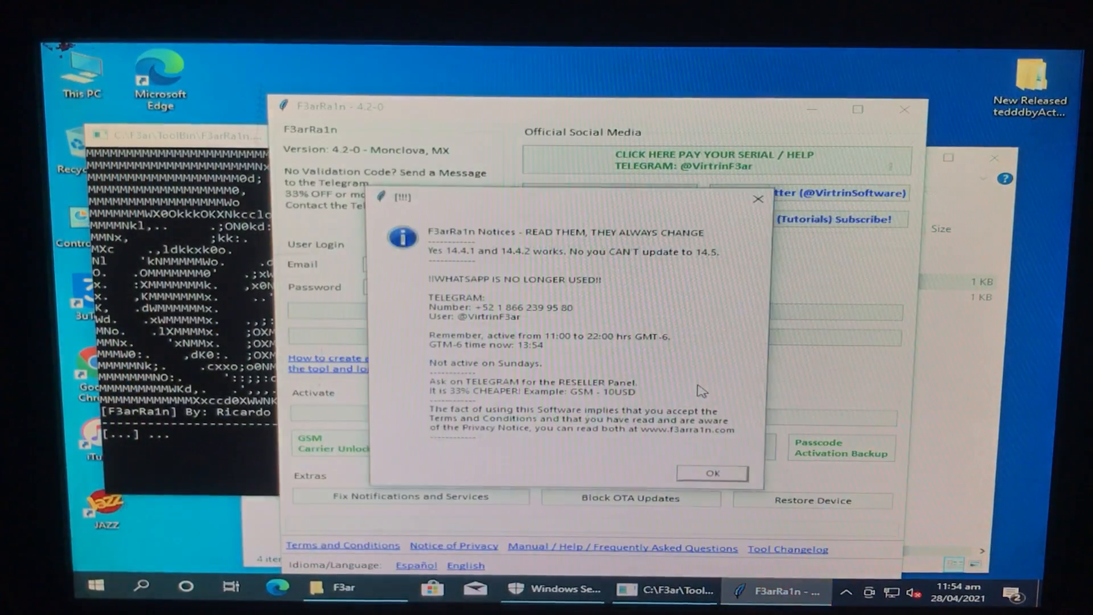
Step: Dismiss the notices, connect the iPhone 6s, and check compatibility for the one-click process
click(711, 473)
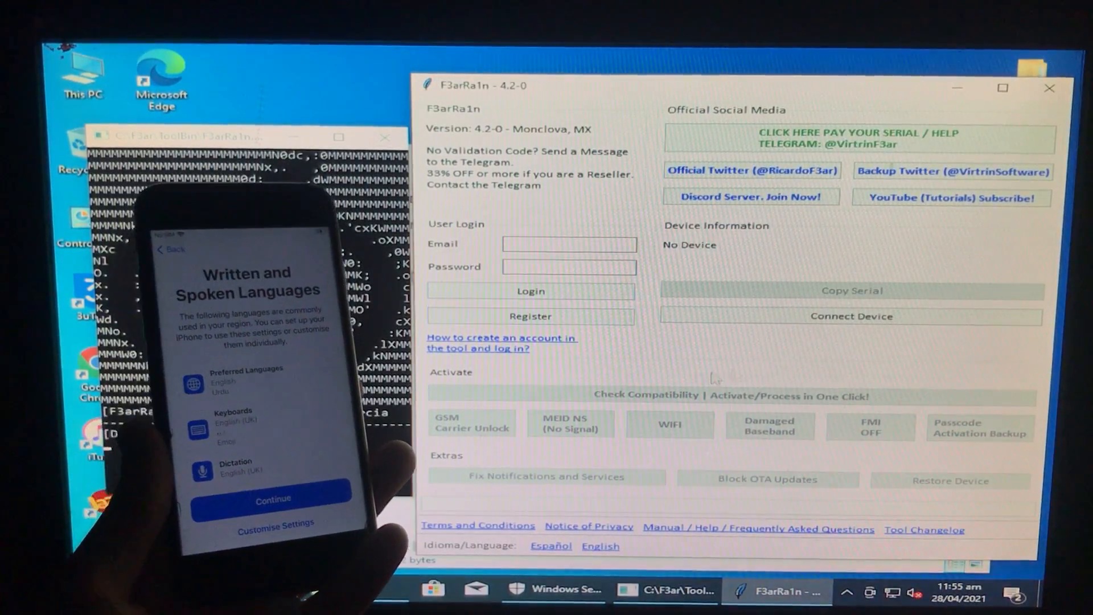
click(851, 316)
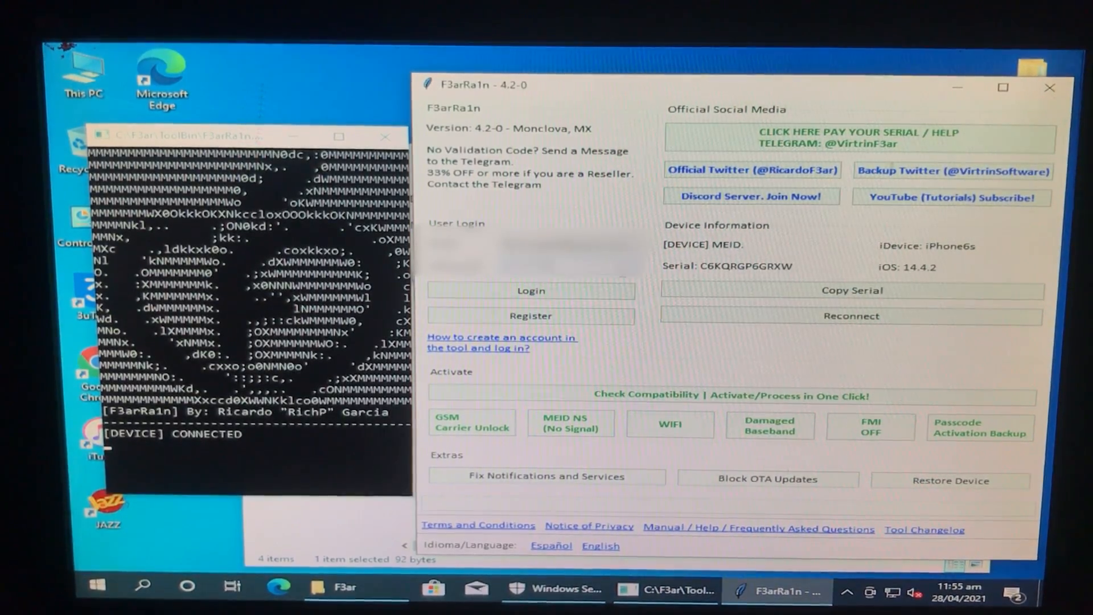
click(531, 289)
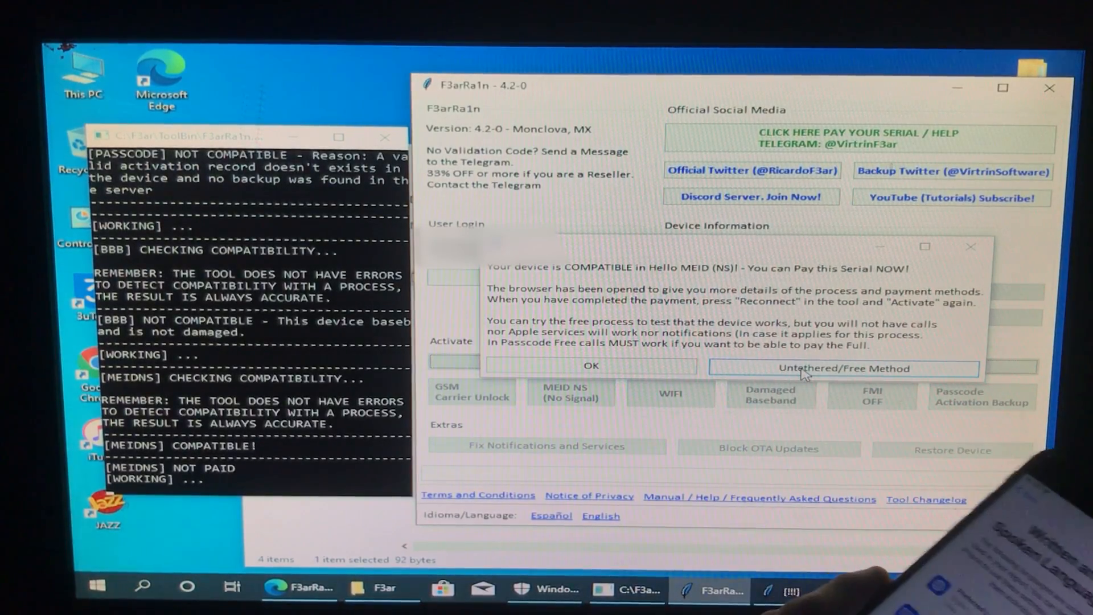
Step: Run the Untethered/Free SIMless activation to 100% and acknowledge the completion message
click(841, 368)
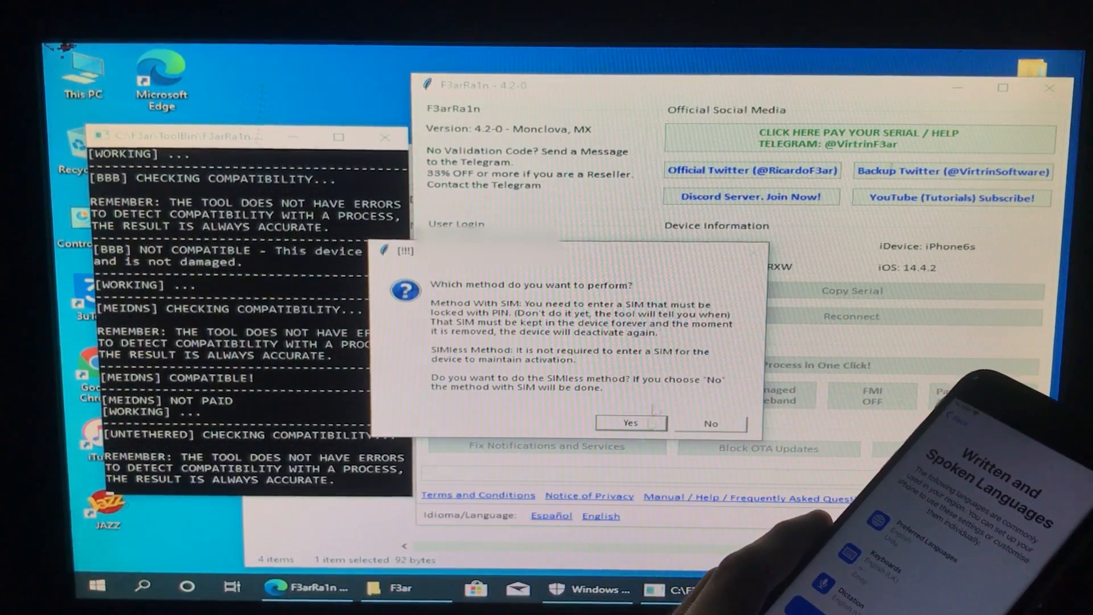
click(628, 423)
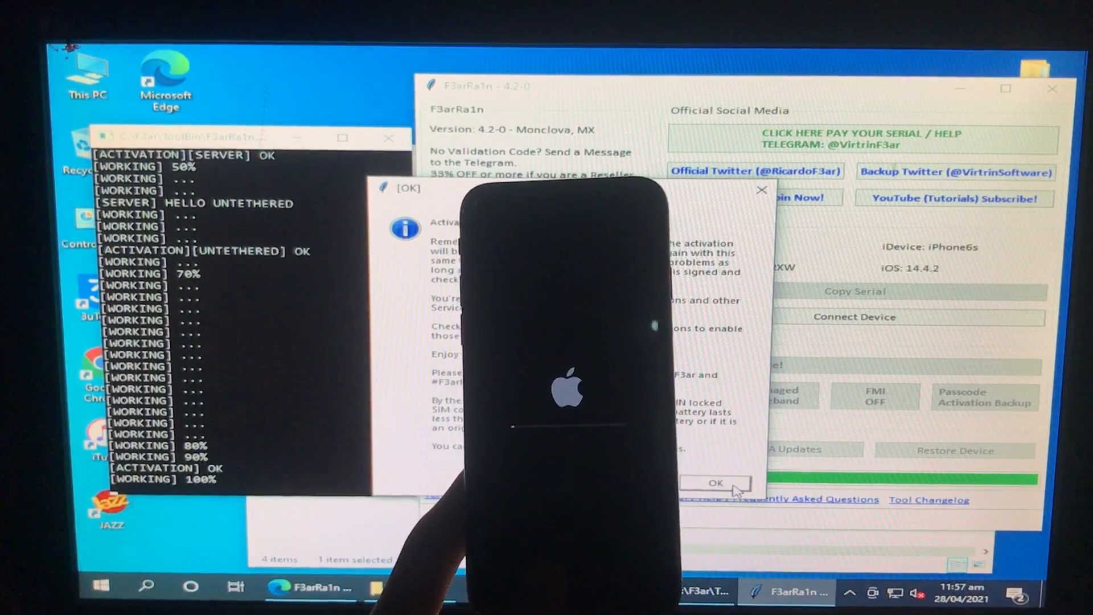
click(714, 483)
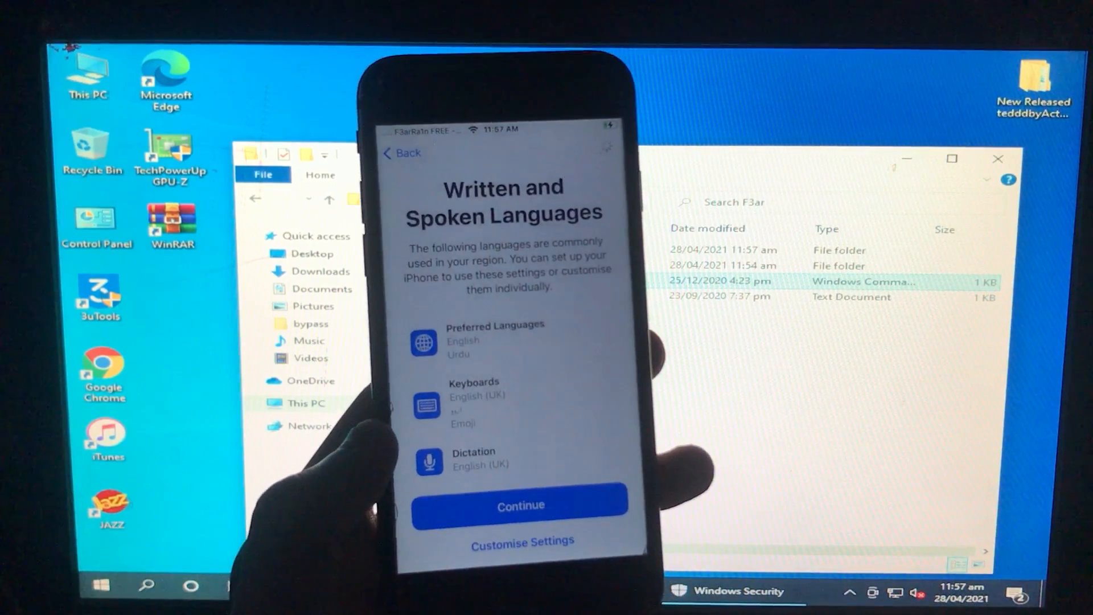
Step: Continue past setup, dismiss App Library and Refreshed Widgets tips, and view About in General settings
click(519, 505)
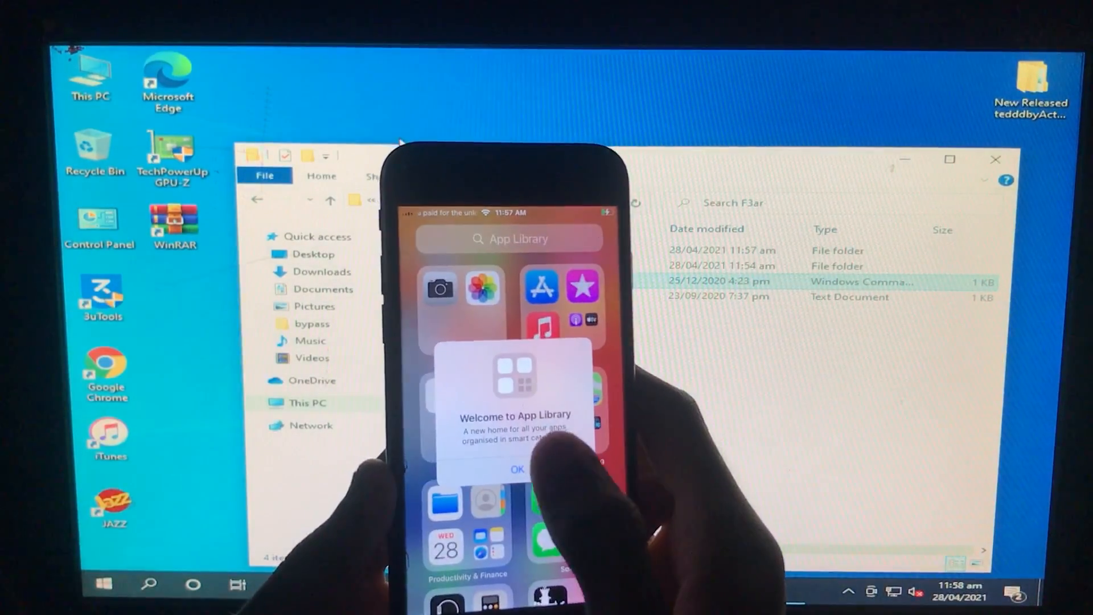
click(516, 469)
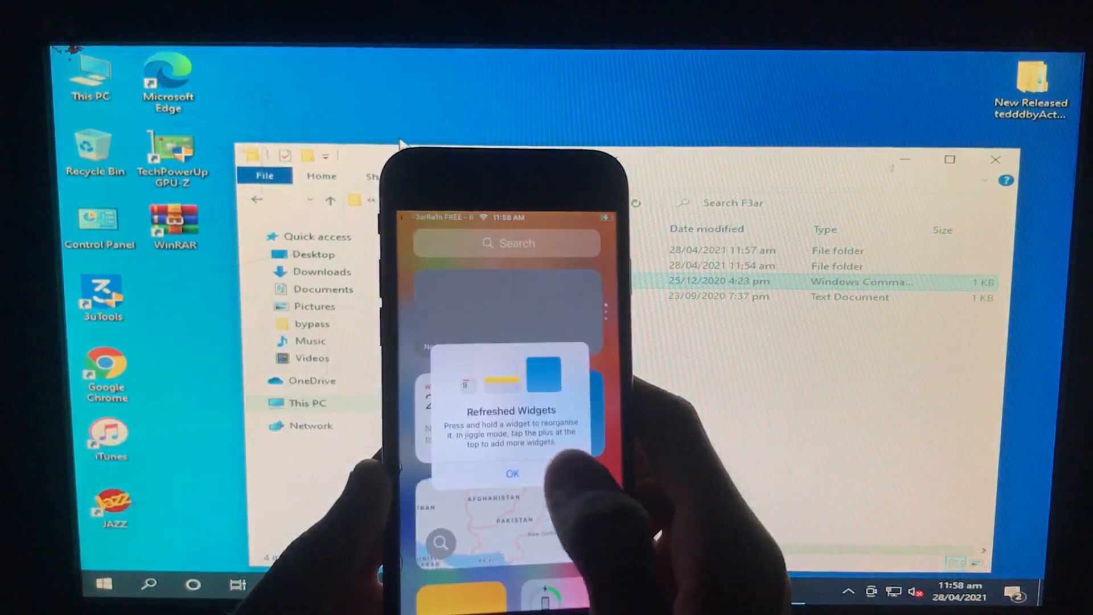
click(511, 473)
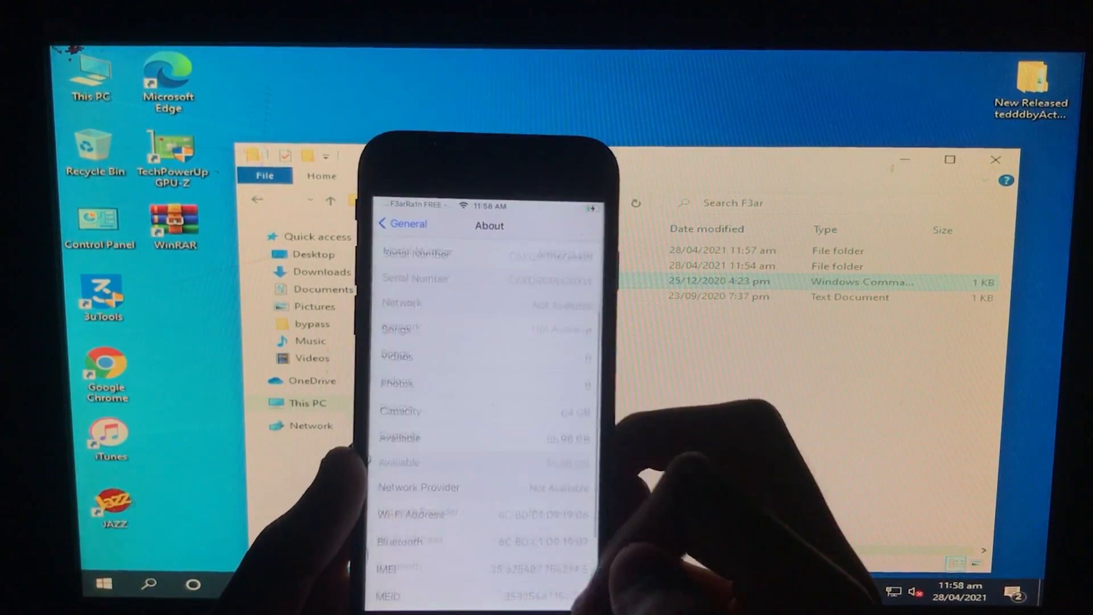
click(395, 224)
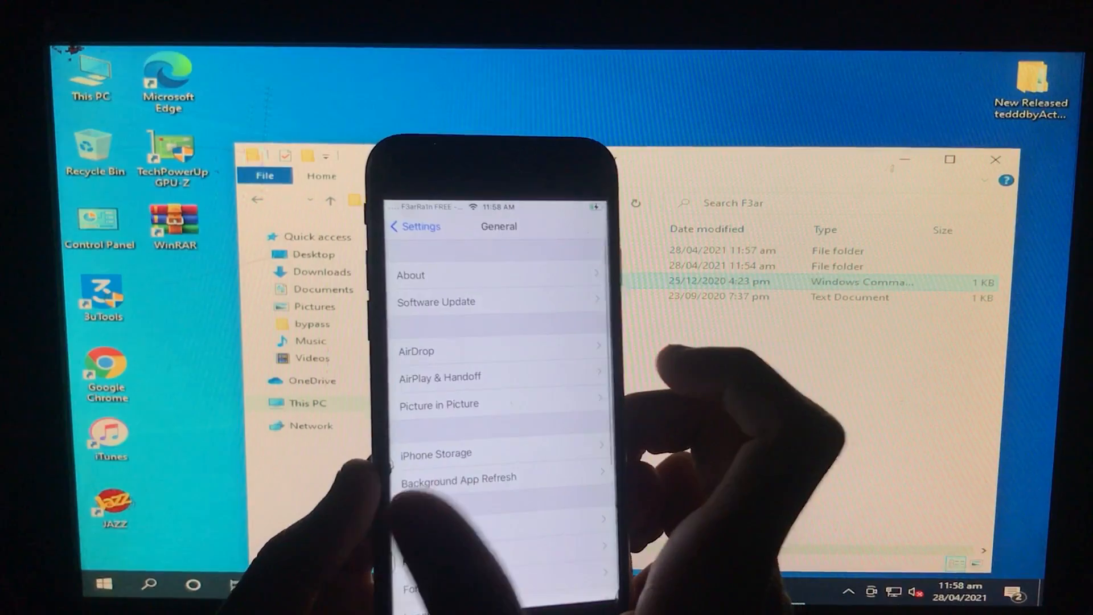